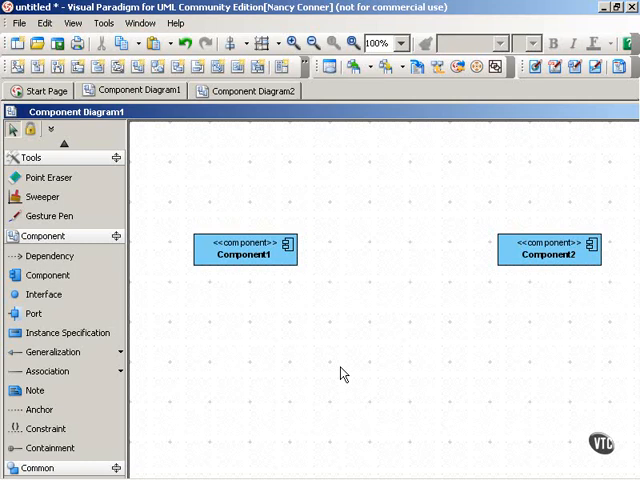
mouse_move(200, 332)
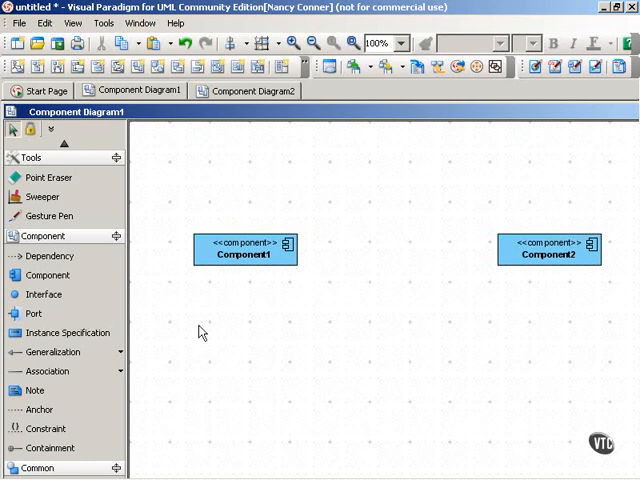
mouse_move(432, 335)
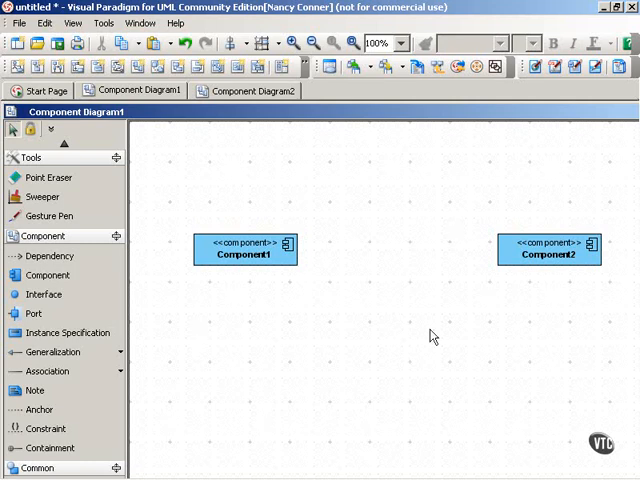
mouse_move(389, 335)
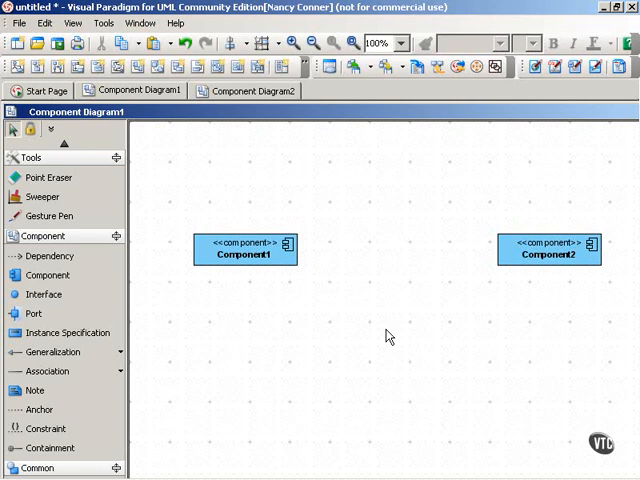
mouse_move(490, 304)
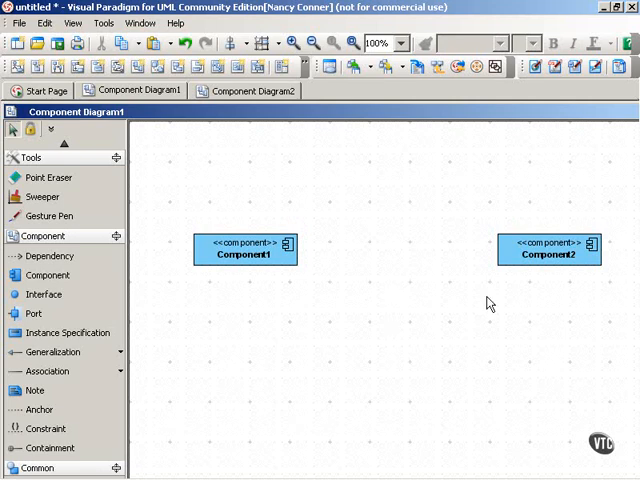
Step: Add a provided interface below Component2, keeping its default label 'provided interface'
click(547, 255)
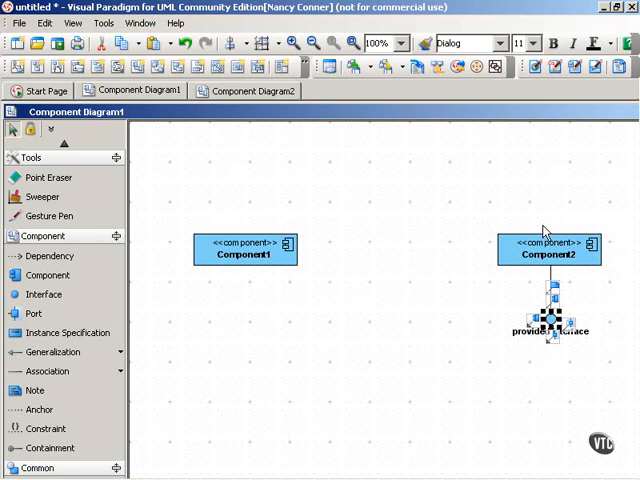
click(496, 371)
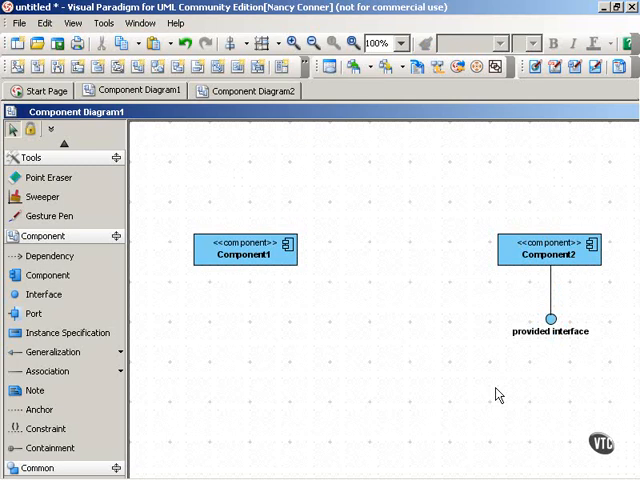
mouse_move(318, 271)
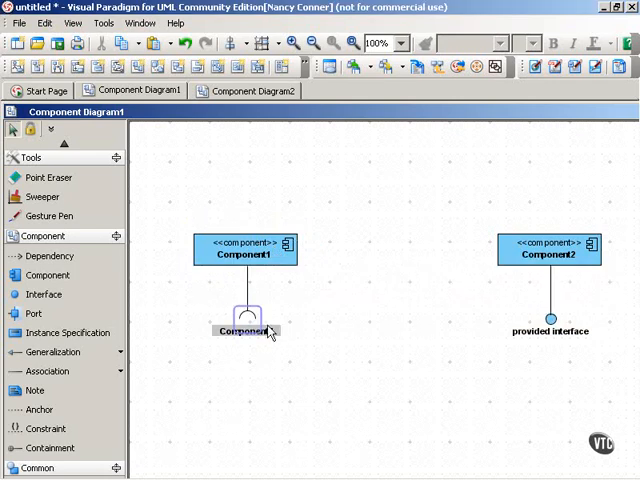
Step: Label Component1's new socket interface 'required interface'
double_click(246, 331)
text(required interface)
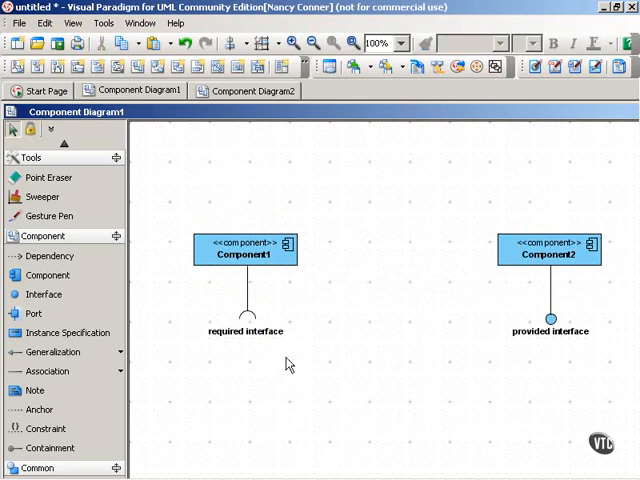
mouse_move(271, 345)
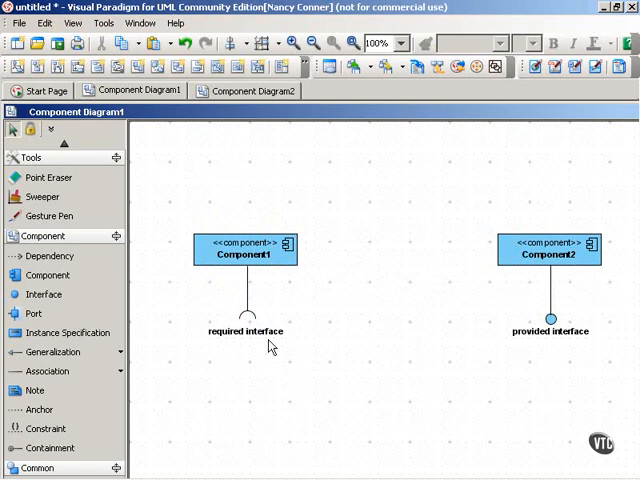
mouse_move(233, 347)
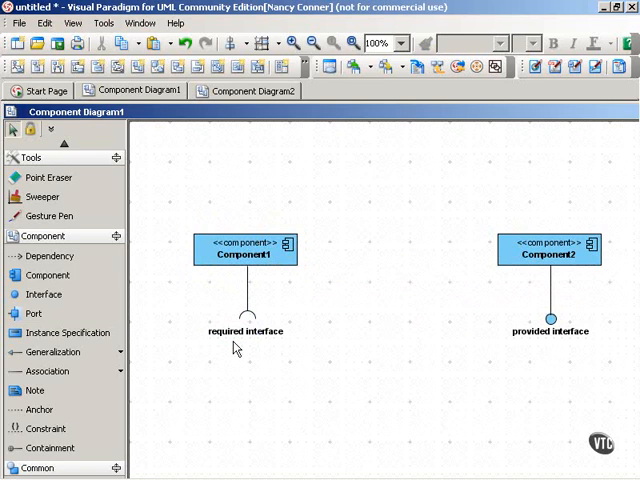
mouse_move(211, 353)
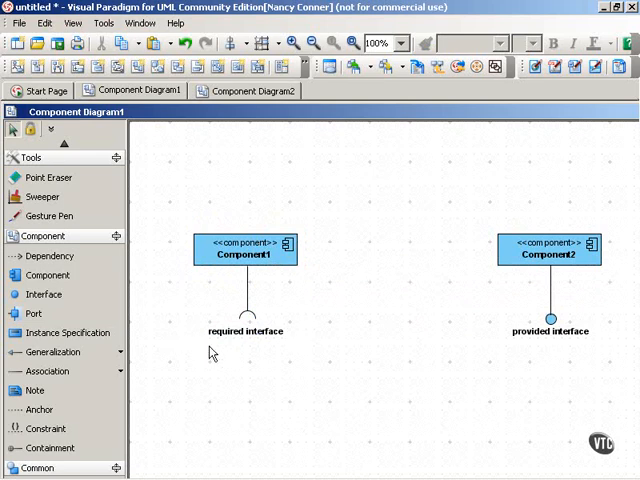
mouse_move(283, 351)
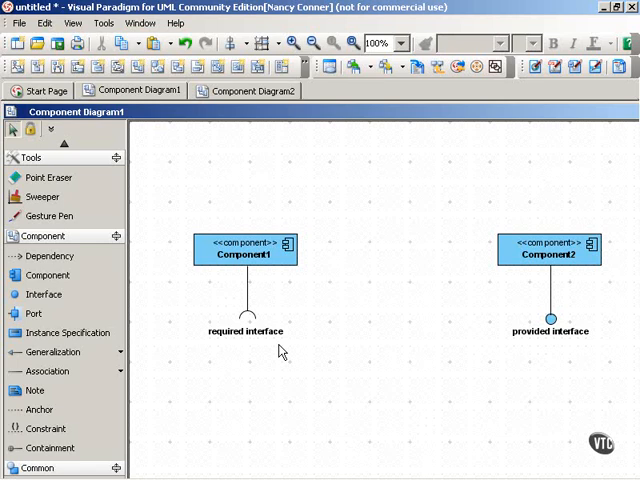
mouse_move(292, 363)
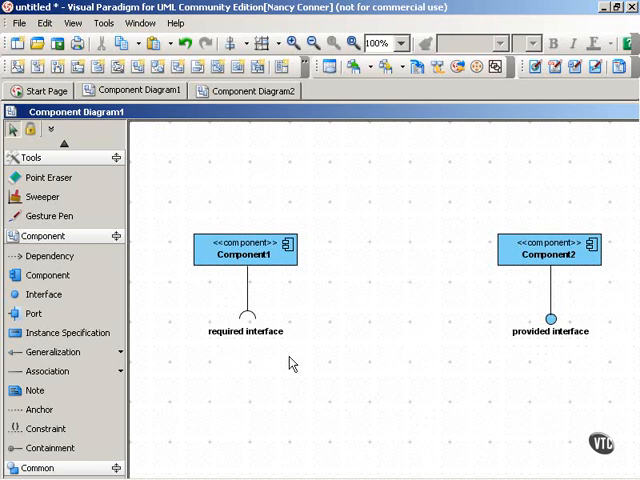
mouse_move(497, 351)
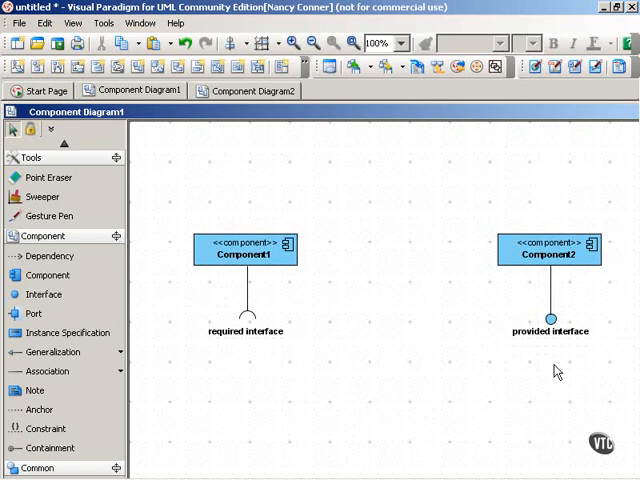
mouse_move(356, 377)
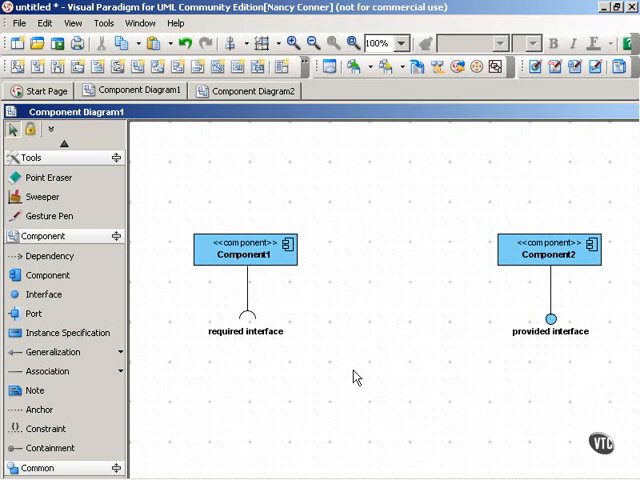
mouse_move(331, 323)
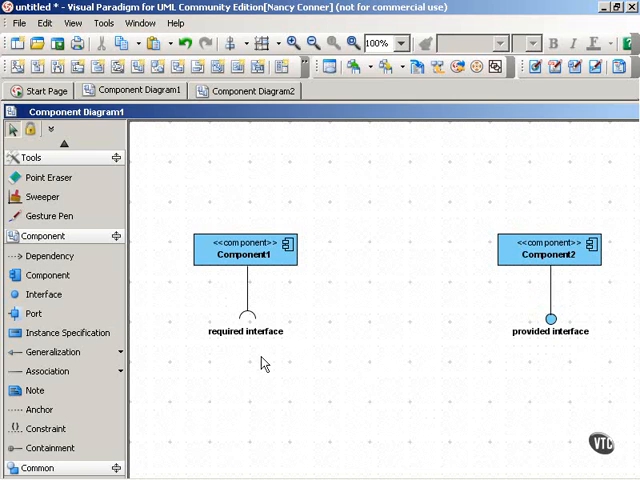
Step: Delete the name labels from the required and provided interfaces
double_click(244, 331)
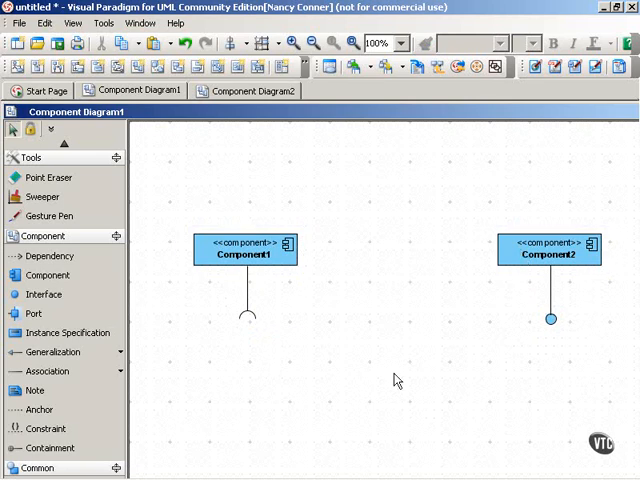
mouse_move(252, 361)
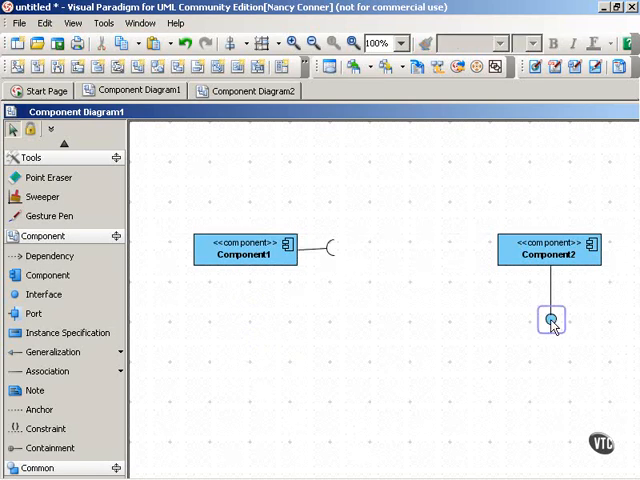
Step: Move Component2's provided interface lollipop to its left side, facing Component1's socket
drag(550, 320, 462, 264)
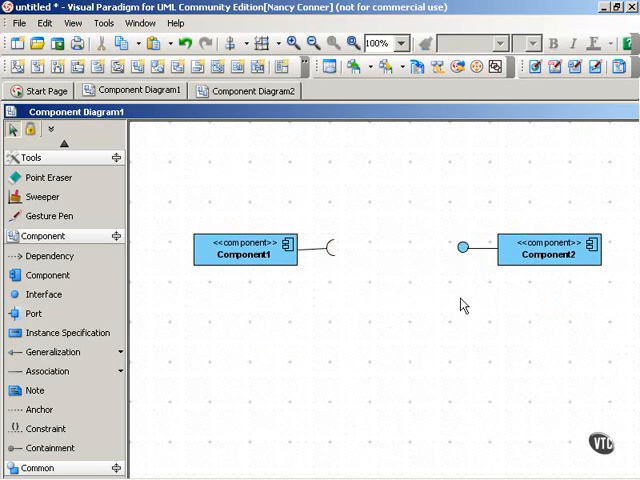
mouse_move(452, 272)
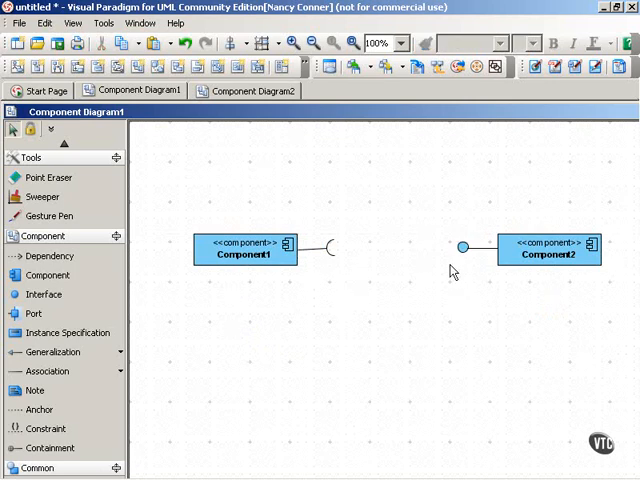
mouse_move(52, 256)
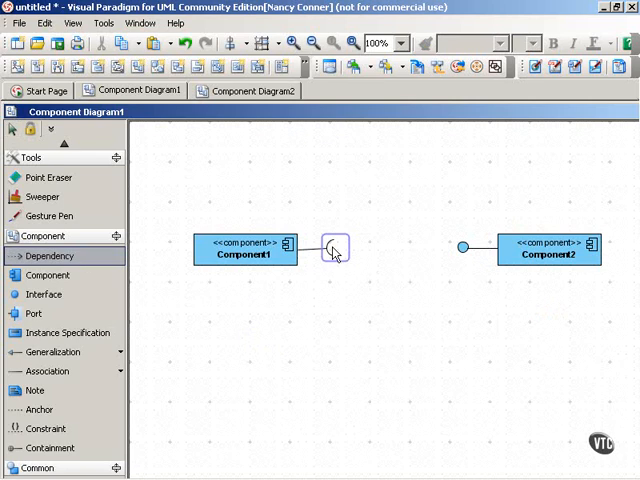
Step: Draw a dashed dependency from Component1's socket to Component2's ball
drag(335, 247, 463, 247)
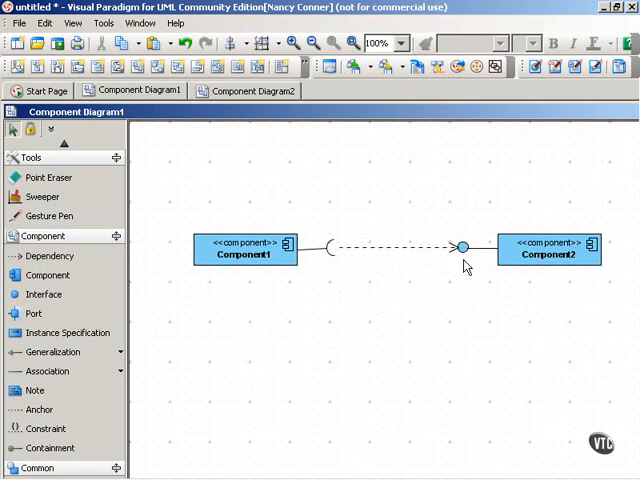
click(464, 247)
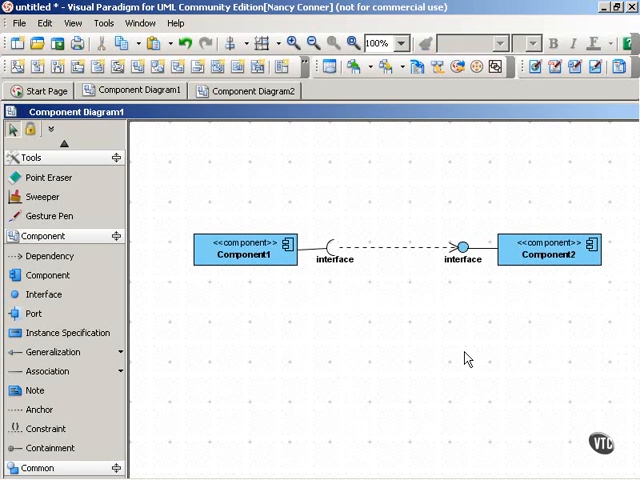
mouse_move(249, 288)
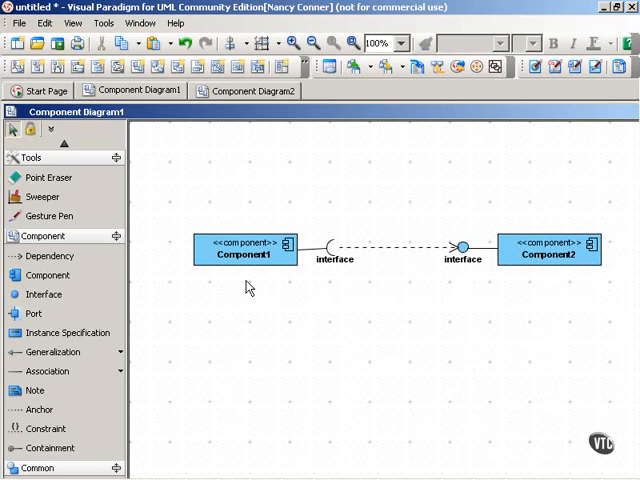
mouse_move(288, 302)
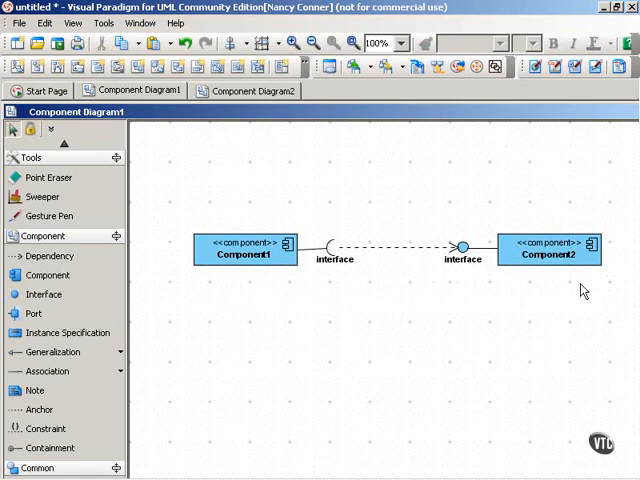
mouse_move(570, 298)
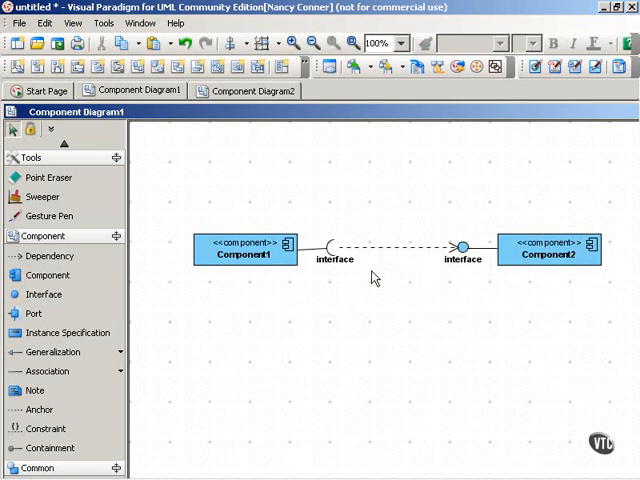
mouse_move(396, 304)
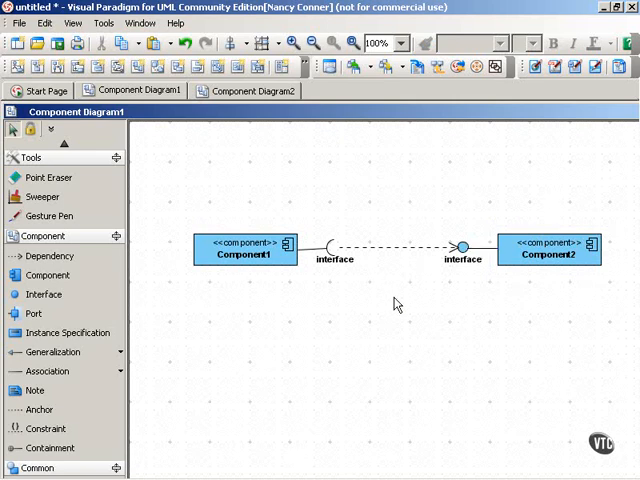
mouse_move(379, 282)
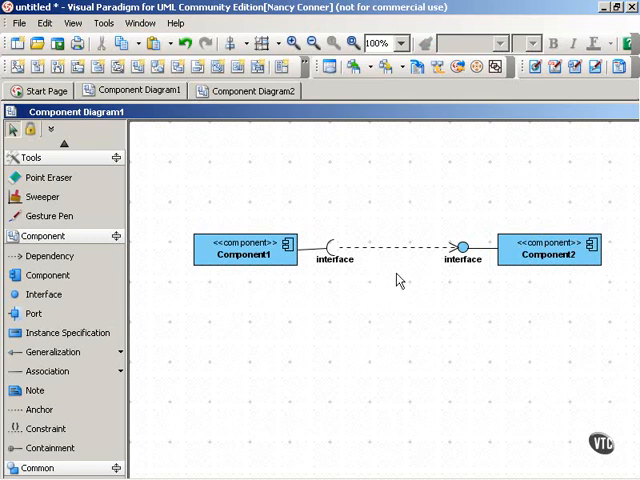
mouse_move(434, 262)
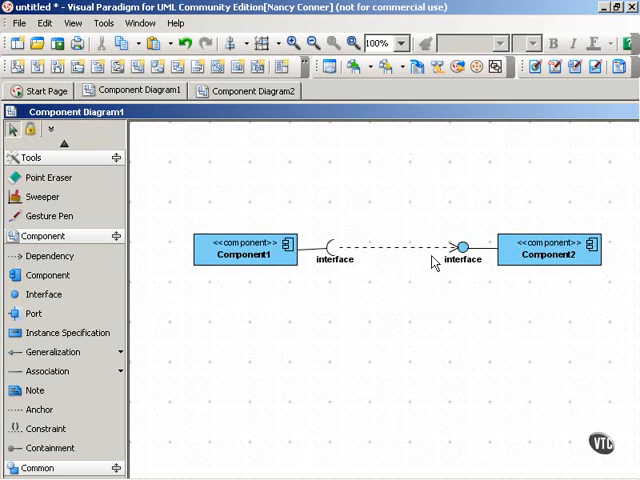
mouse_move(333, 280)
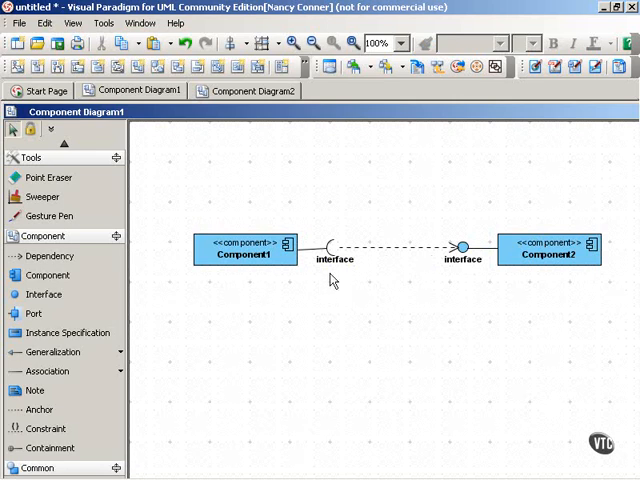
mouse_move(455, 286)
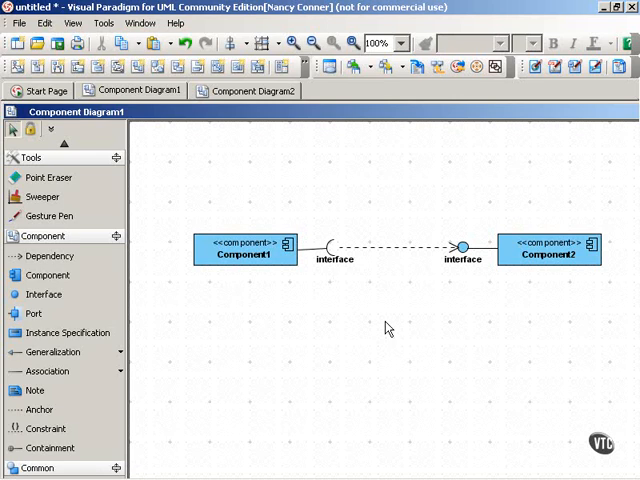
mouse_move(380, 272)
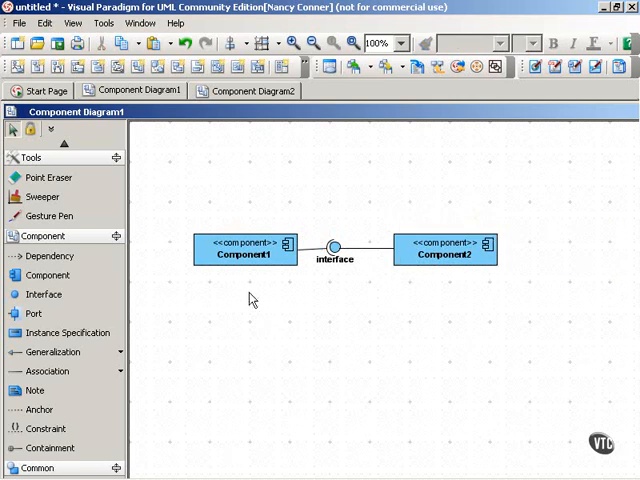
mouse_move(292, 318)
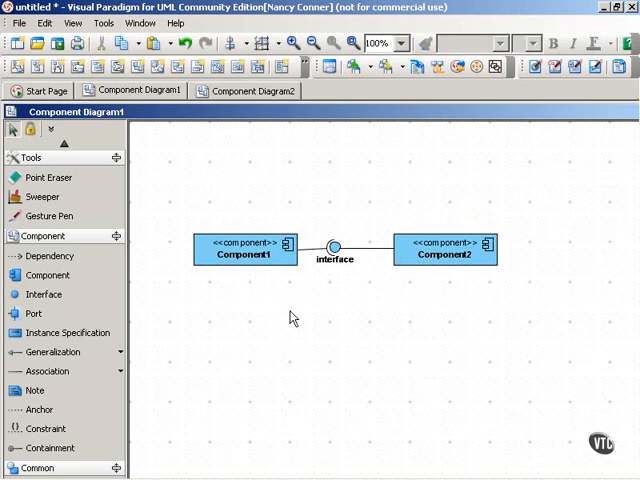
mouse_move(296, 351)
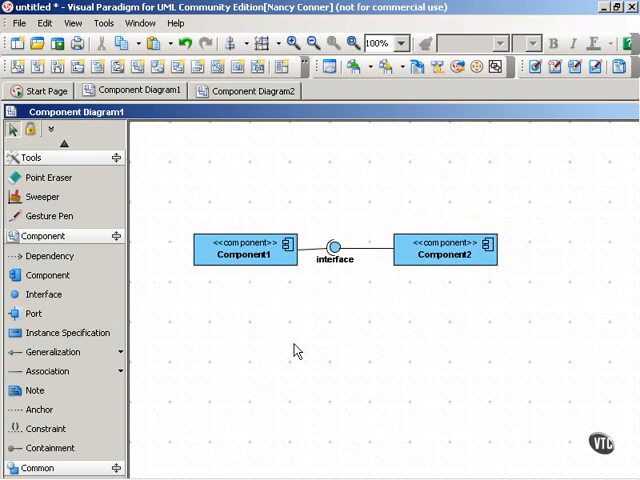
mouse_move(336, 279)
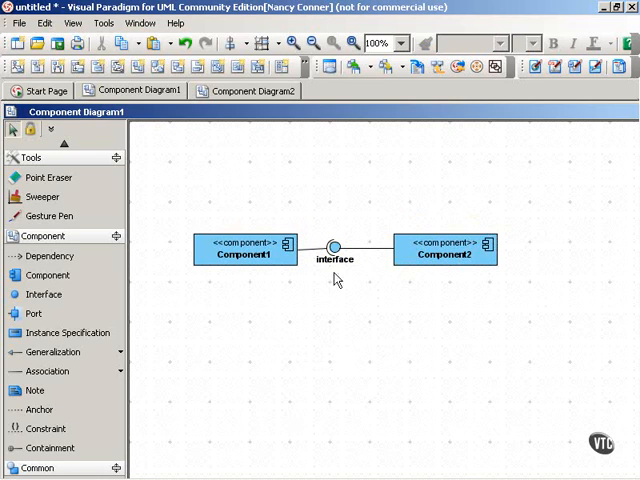
mouse_move(333, 331)
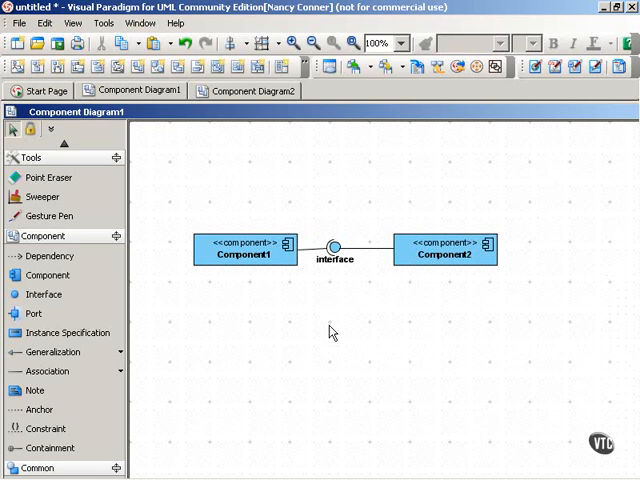
mouse_move(343, 285)
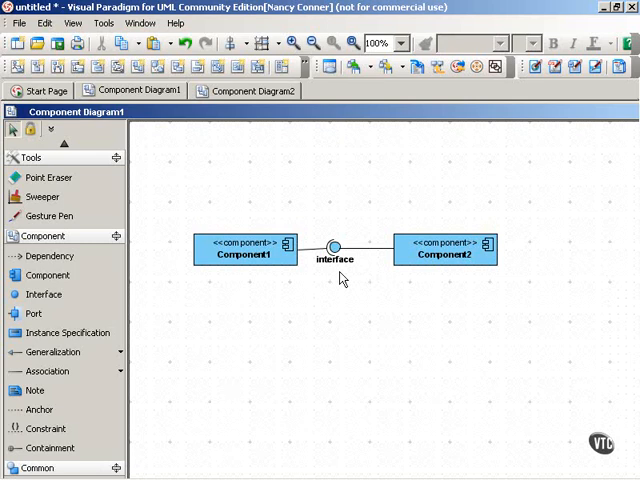
mouse_move(335, 291)
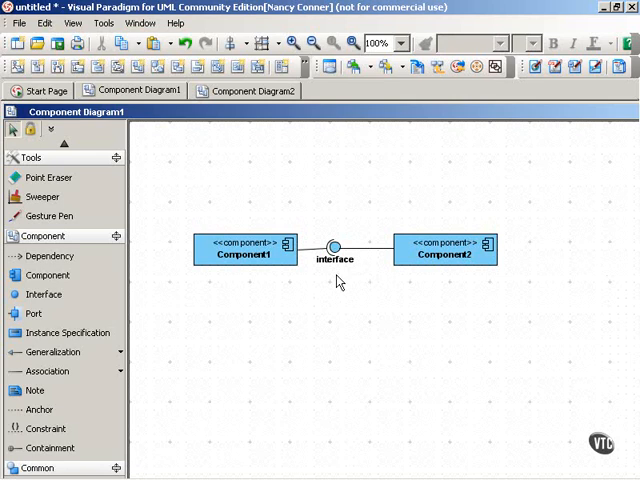
mouse_move(300, 238)
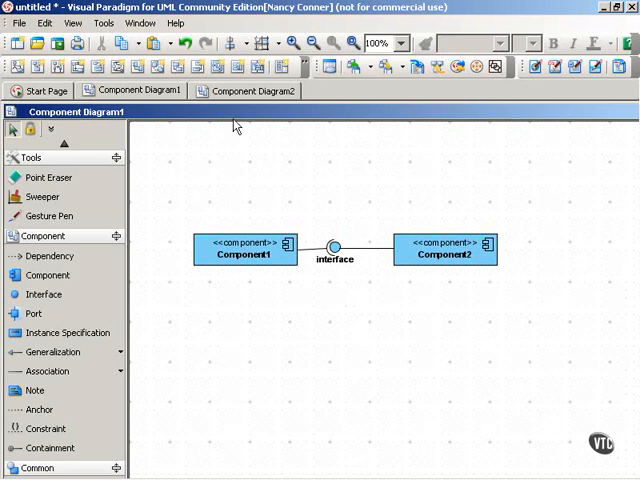
Step: Switch to Component Diagram2, showing InventorySystem, OrderSystem and CustomerDatabase
click(245, 90)
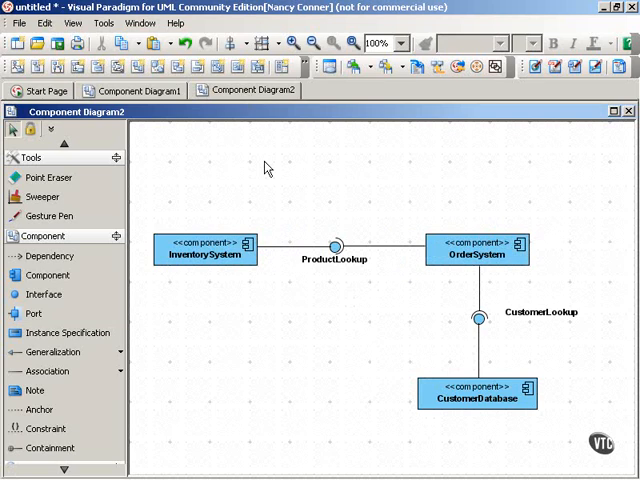
mouse_move(287, 156)
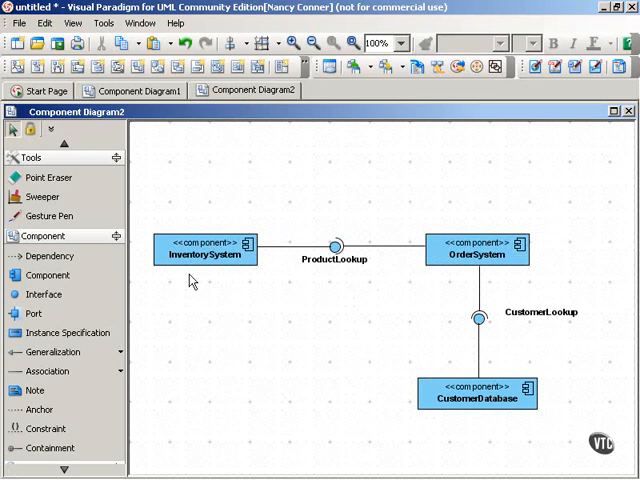
mouse_move(453, 278)
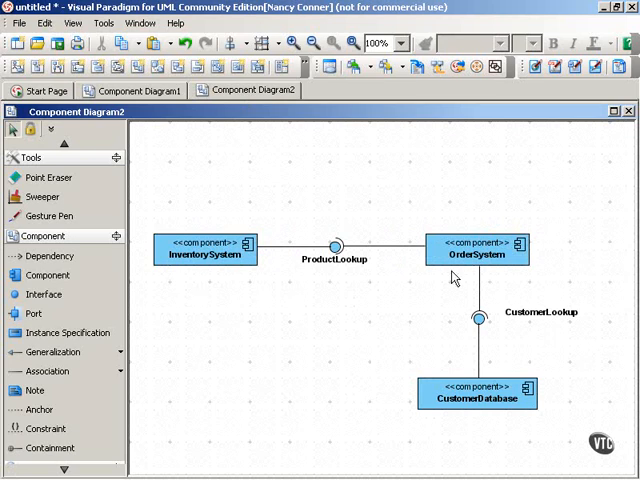
mouse_move(505, 427)
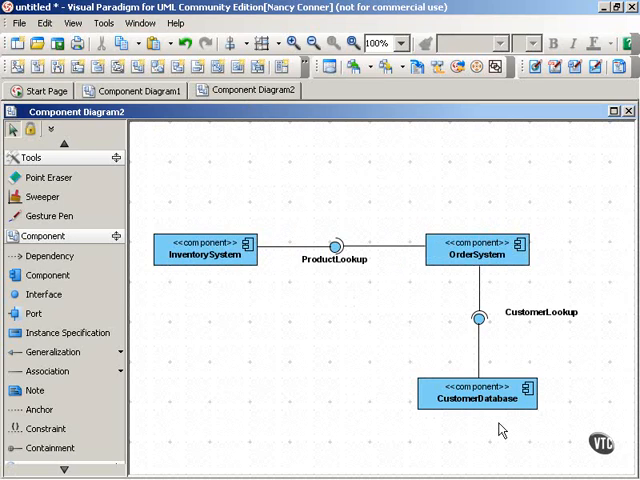
mouse_move(323, 347)
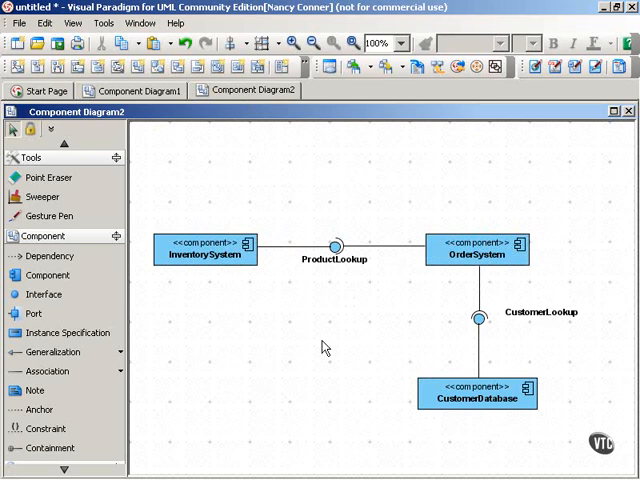
mouse_move(555, 335)
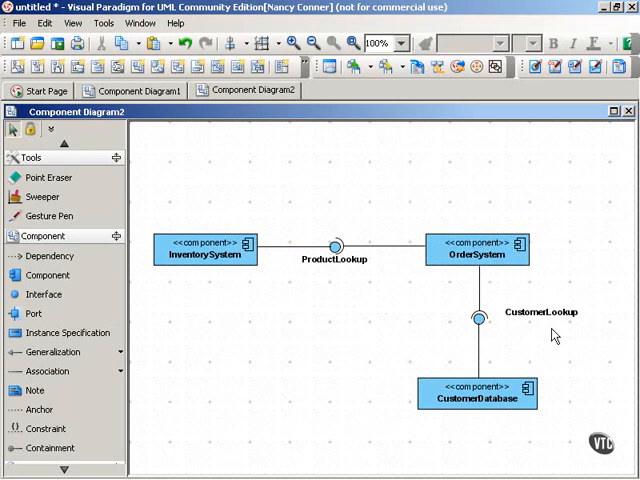
mouse_move(590, 259)
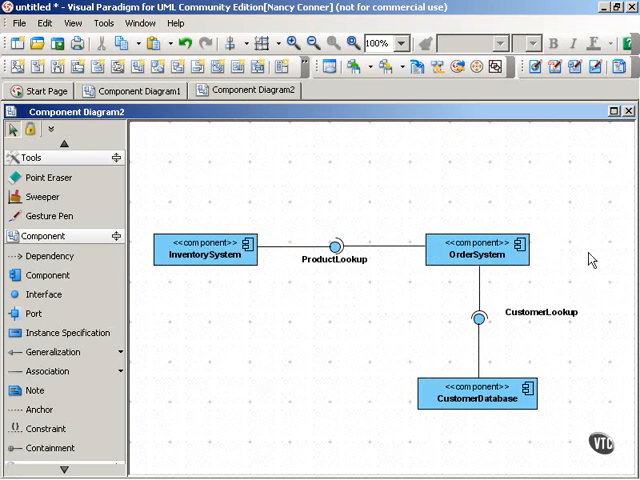
mouse_move(496, 278)
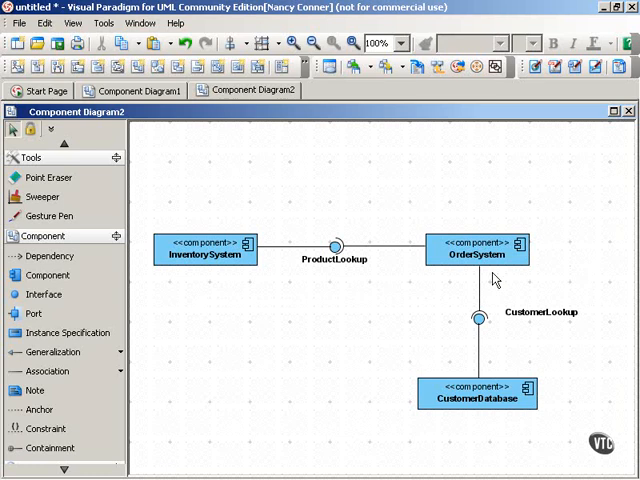
click(477, 318)
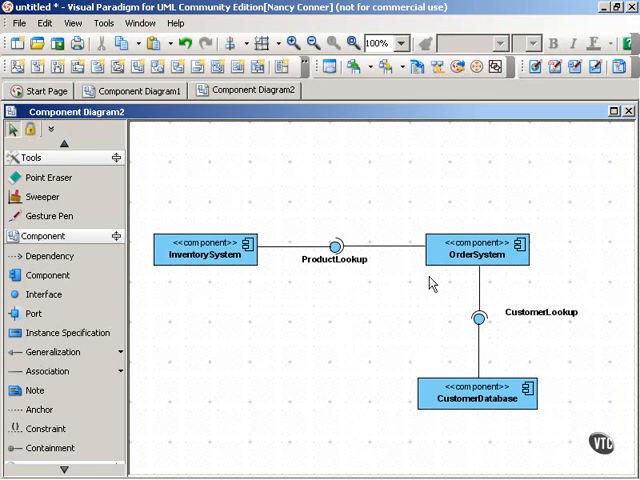
mouse_move(568, 263)
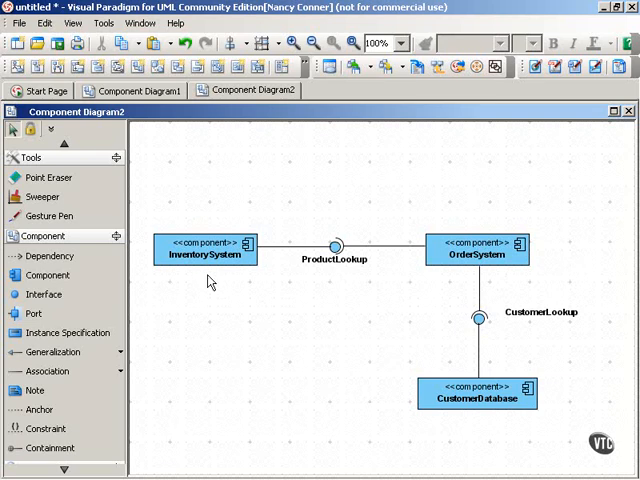
mouse_move(287, 270)
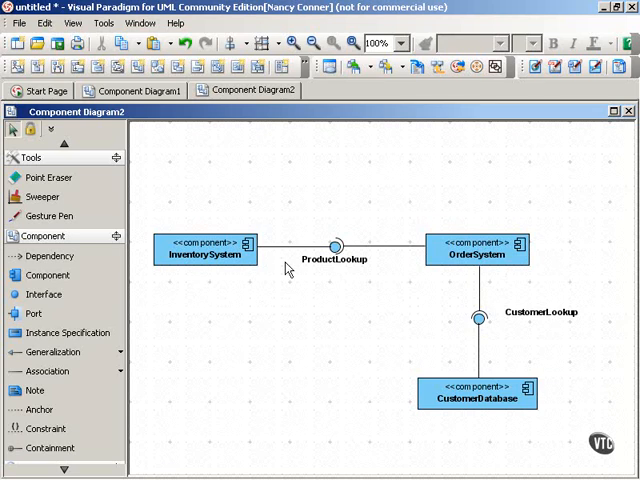
mouse_move(342, 278)
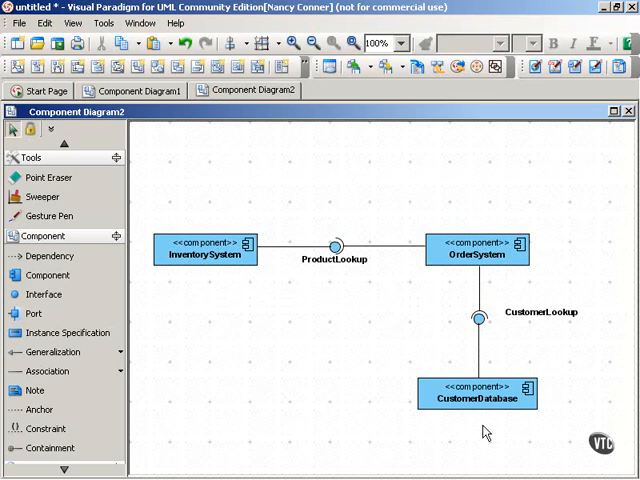
mouse_move(547, 330)
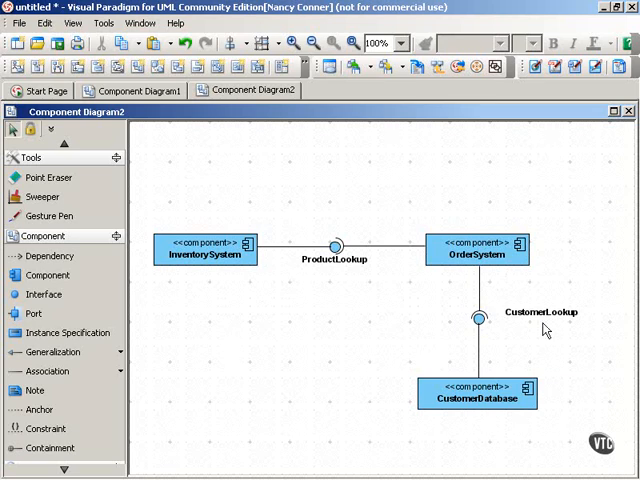
mouse_move(417, 303)
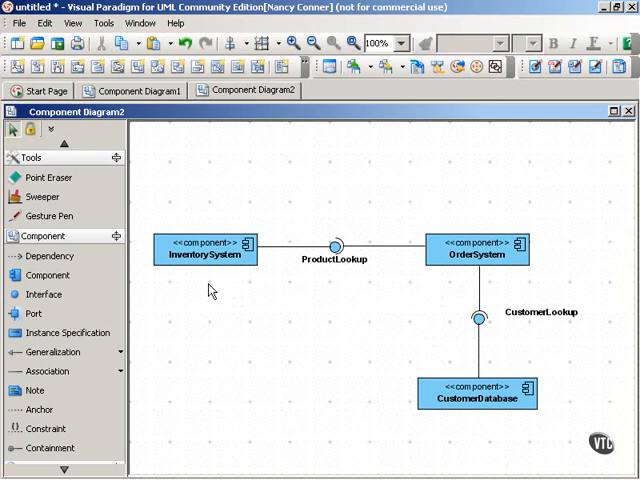
mouse_move(457, 360)
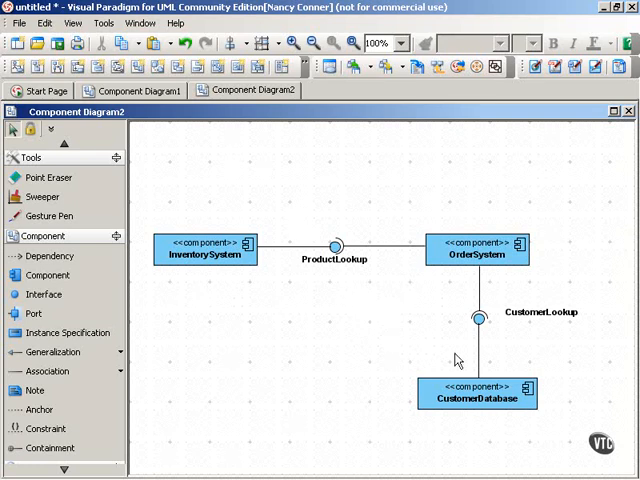
mouse_move(369, 362)
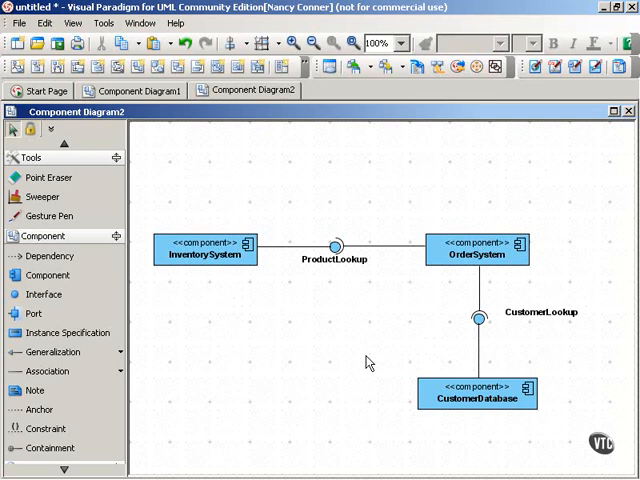
mouse_move(313, 243)
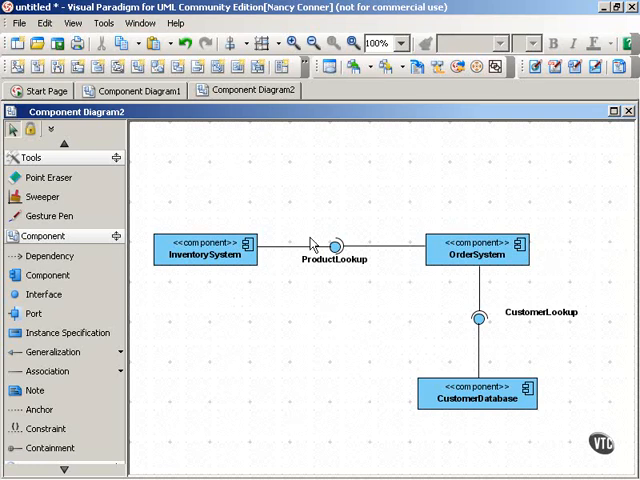